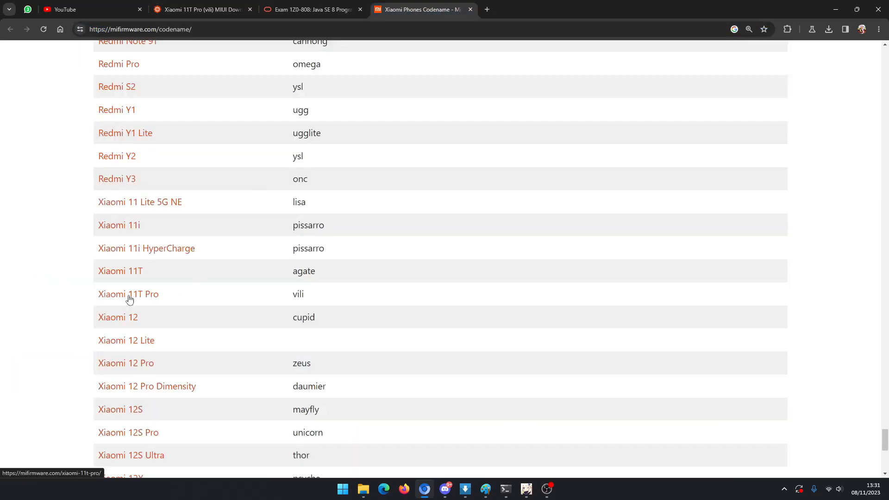
Select the Xiaomi 11T Pro codename 'vili' and go to its firmware downloads page
{"action": "double_click", "coordinate": [297, 294]}
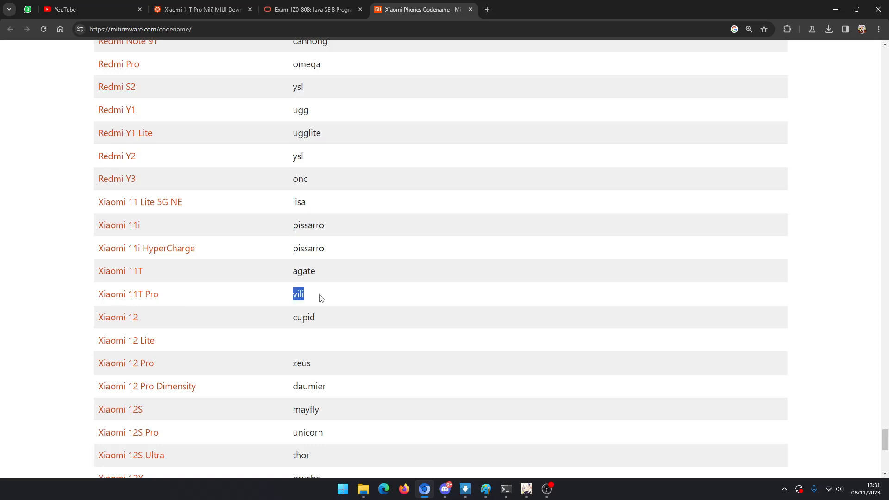
{"action": "left_click", "coordinate": [209, 29]}
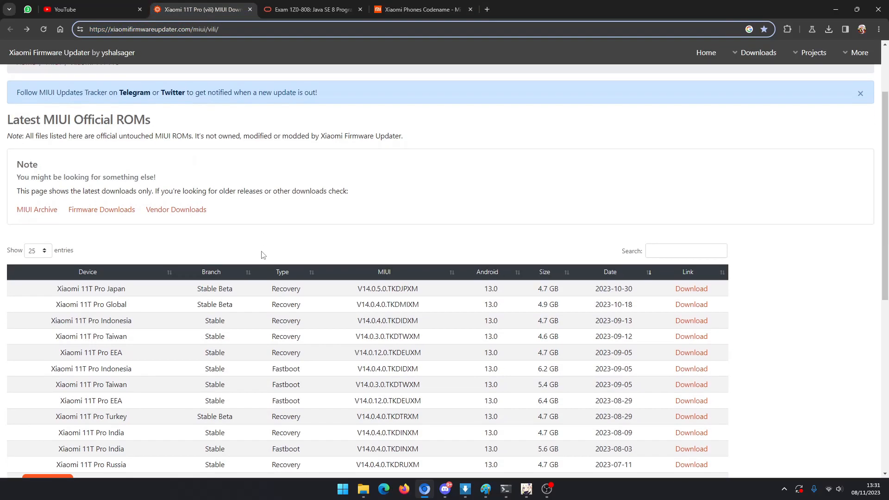
Open the Xiaomi 11T Pro Indonesia Fastboot V14.0.4.0.TKDIDXM ROM page
{"action": "scroll", "scroll_direction": "down", "scroll_amount": 3}
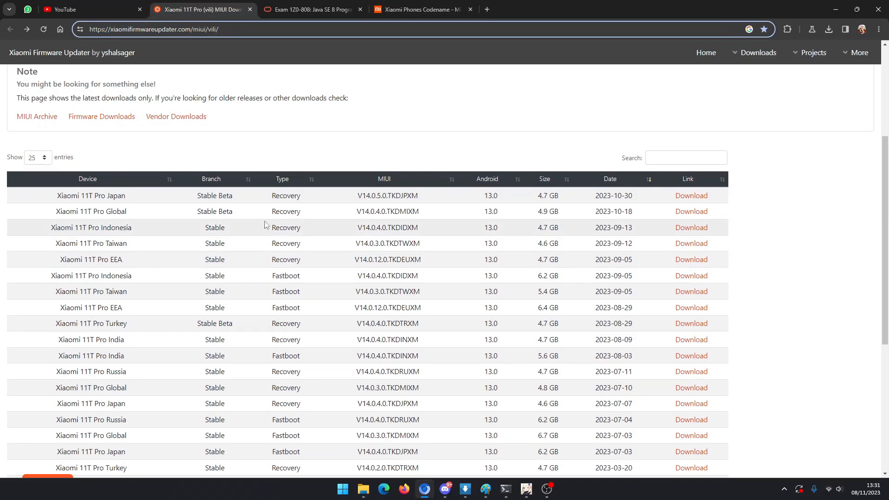
{"action": "double_click", "coordinate": [286, 195]}
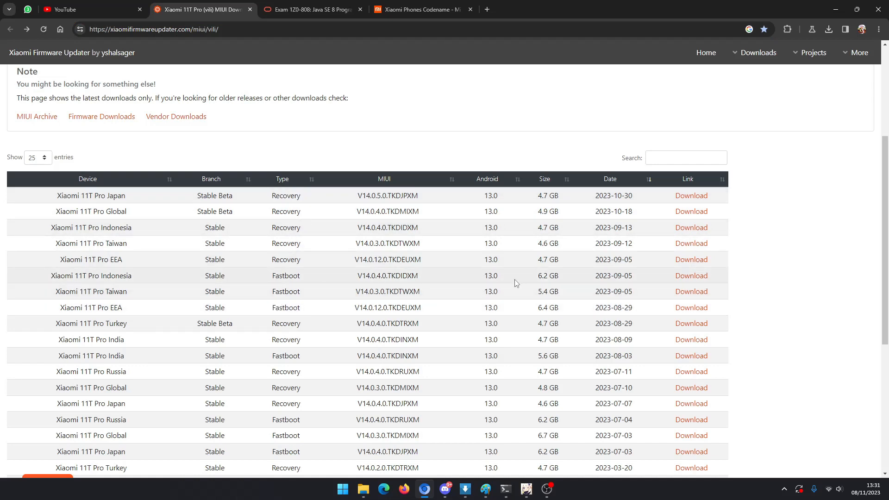
{"action": "mouse_move", "coordinate": [684, 278]}
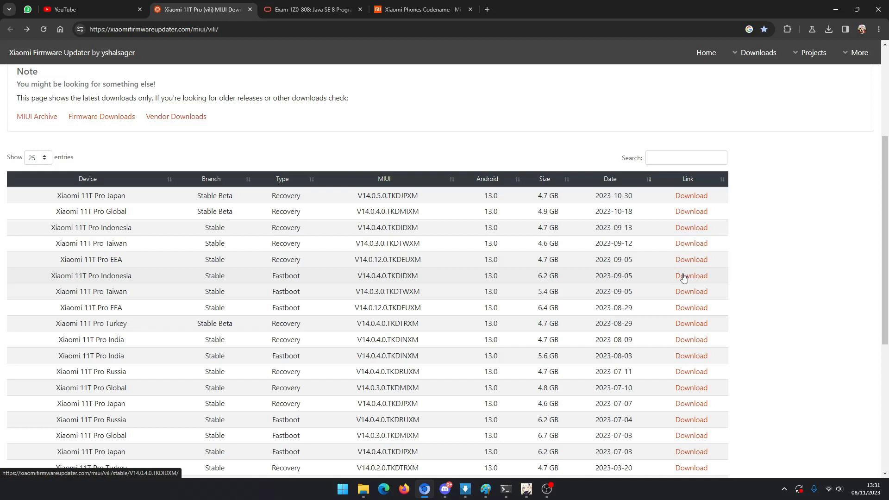
{"action": "left_click", "coordinate": [690, 276]}
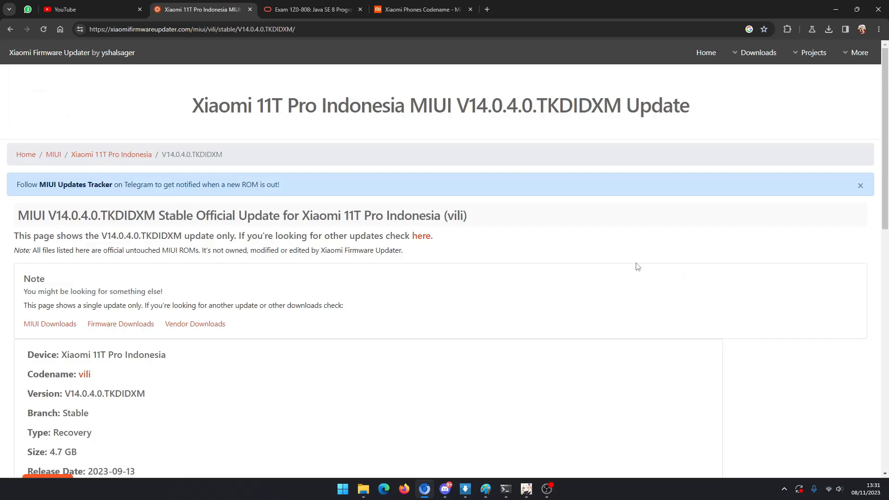
Locate the 6.2 GB Fastboot package name and follow its Full ROM link
{"action": "scroll", "scroll_direction": "down", "scroll_amount": 3}
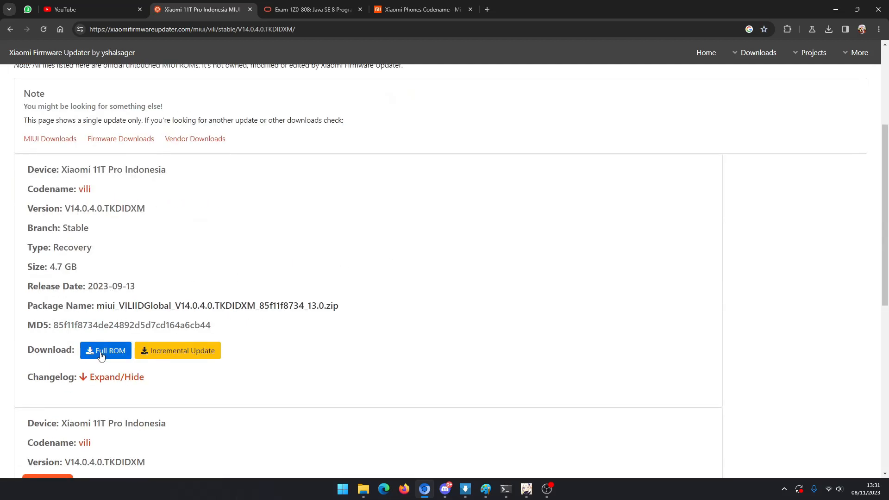
{"action": "scroll", "scroll_direction": "down", "scroll_amount": 3}
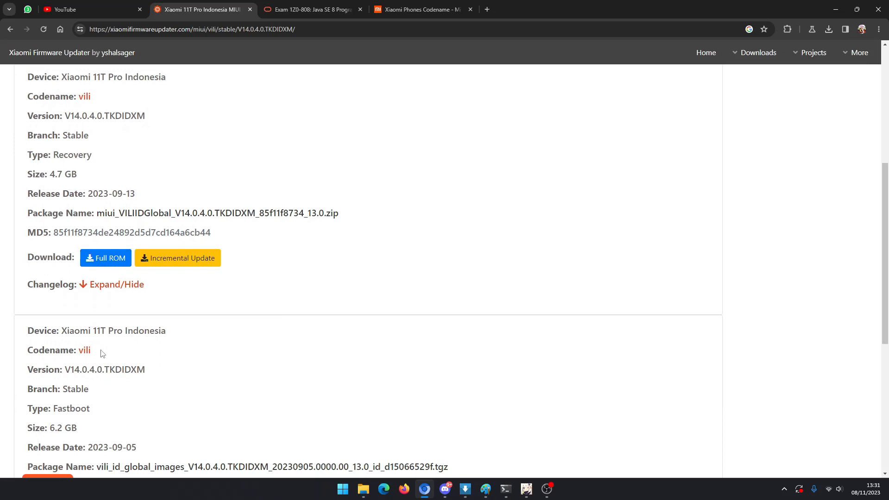
{"action": "scroll", "scroll_direction": "down", "scroll_amount": 3}
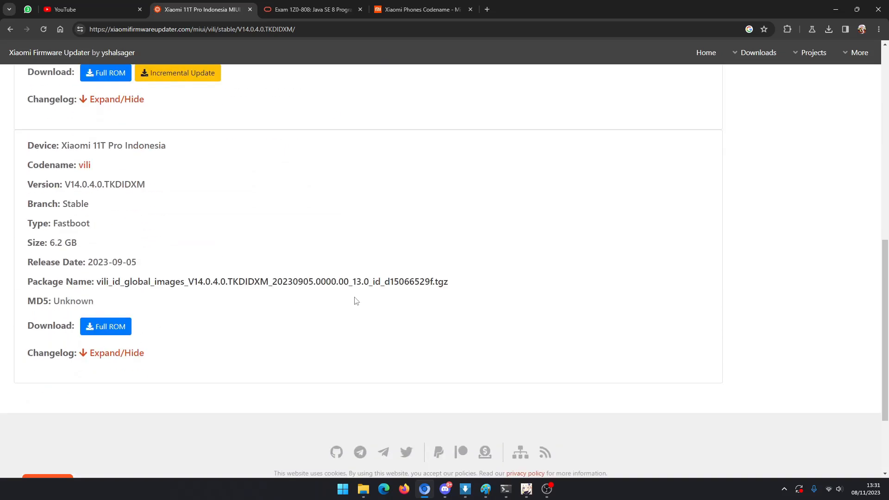
{"action": "left_click_drag", "start_coordinate": [372, 282], "coordinate": [437, 282]}
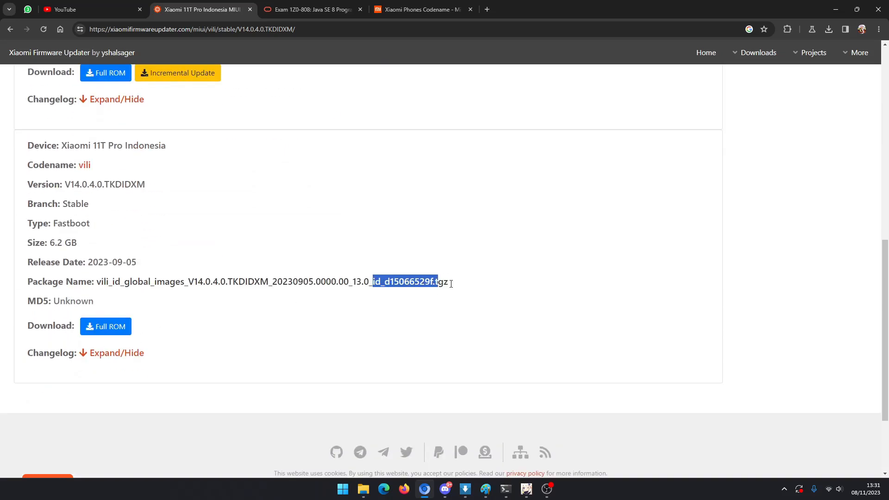
{"action": "left_click", "coordinate": [207, 303]}
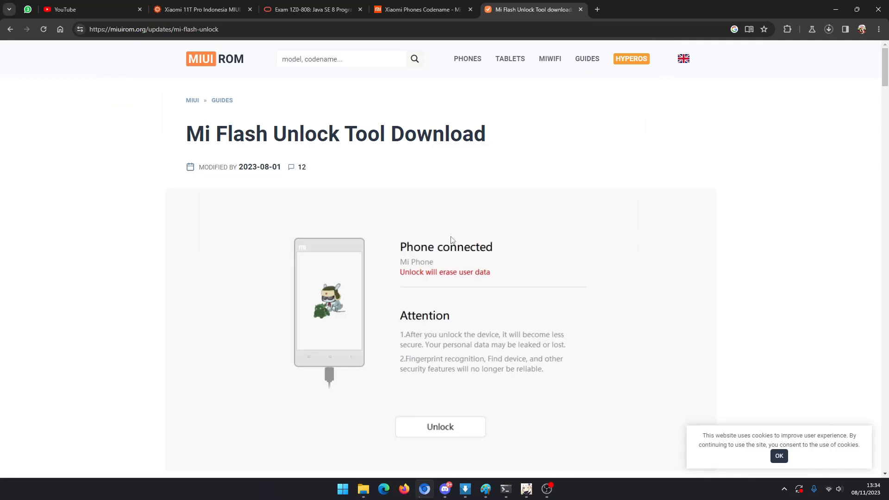
Scroll the miuirom.org page down to the Download Mi Unlock version list
{"action": "scroll", "scroll_direction": "down", "scroll_amount": 3}
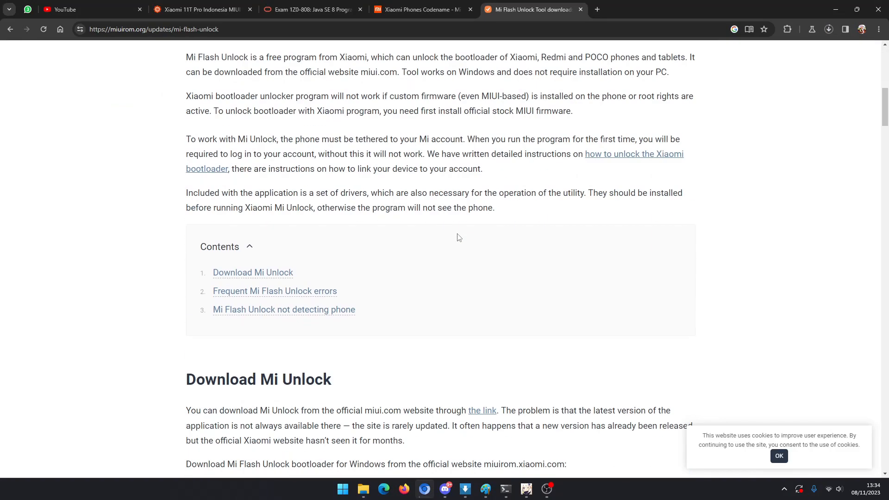
{"action": "scroll", "scroll_direction": "down", "scroll_amount": 3}
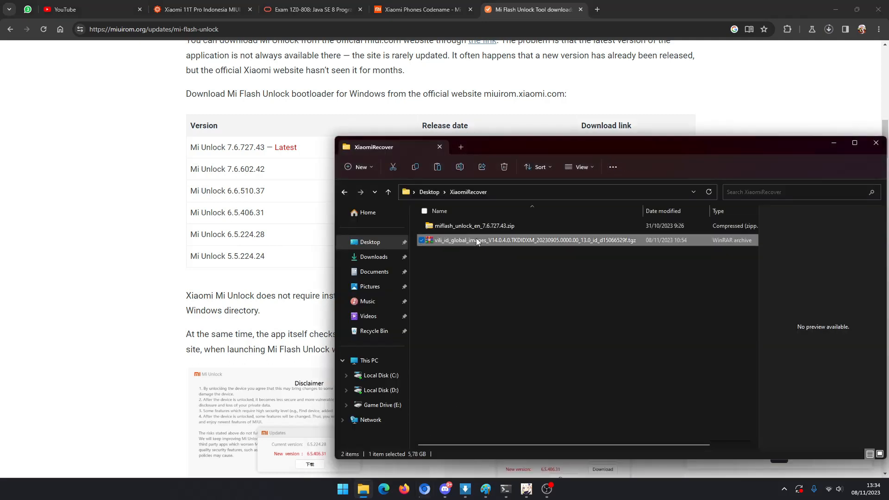
Extract the miflash_unlock zip and vili Fastboot archive, then open the vili_id_global_images folder
{"action": "left_click", "coordinate": [473, 226]}
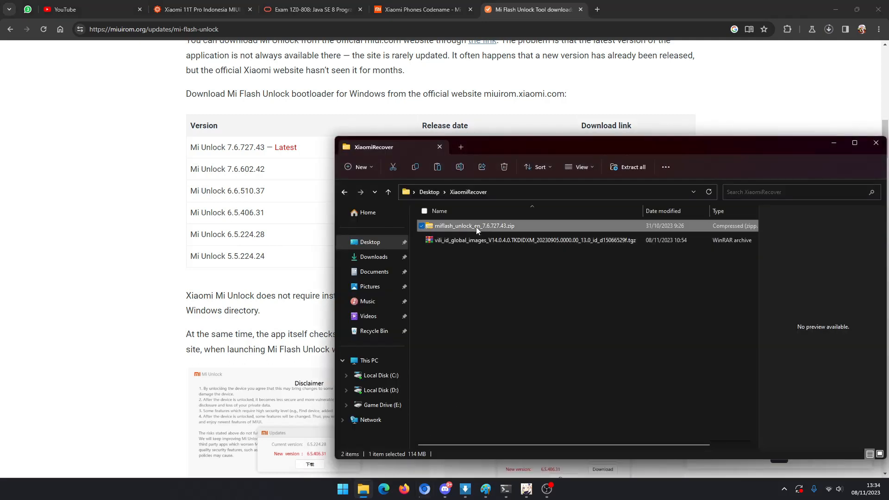
{"action": "right_click", "coordinate": [474, 226]}
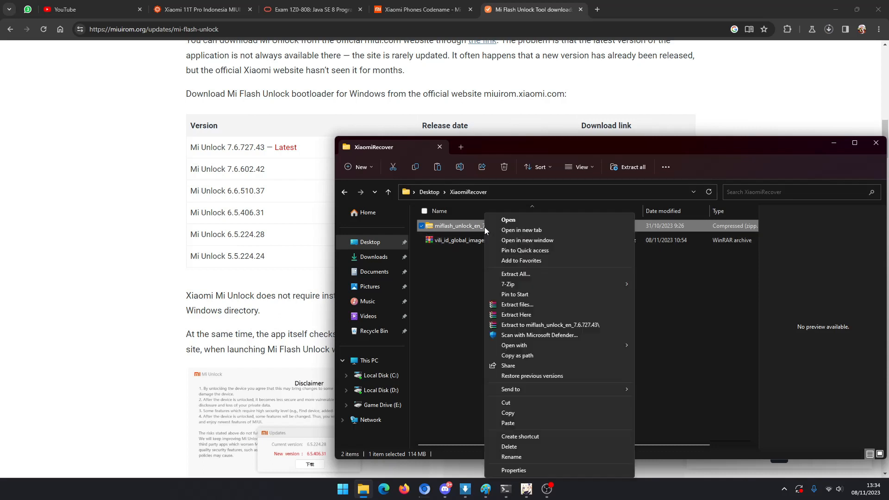
{"action": "mouse_move", "coordinate": [527, 328]}
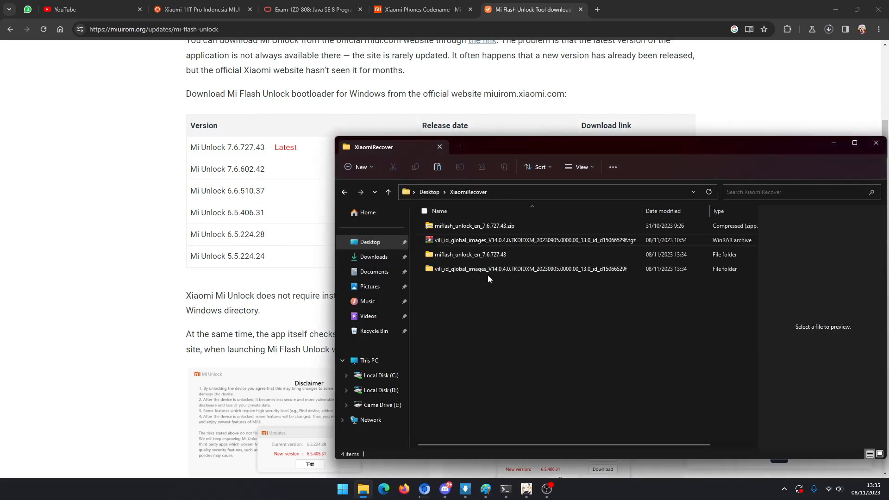
{"action": "left_click", "coordinate": [507, 268]}
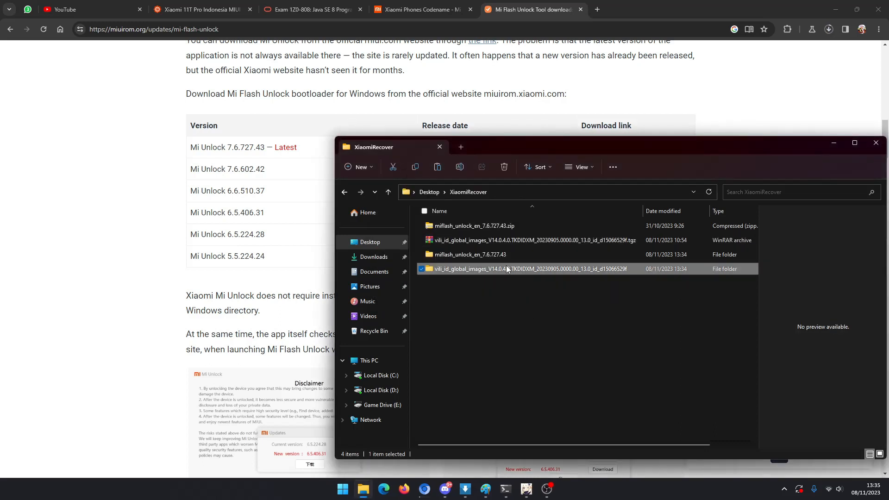
{"action": "double_click", "coordinate": [506, 268]}
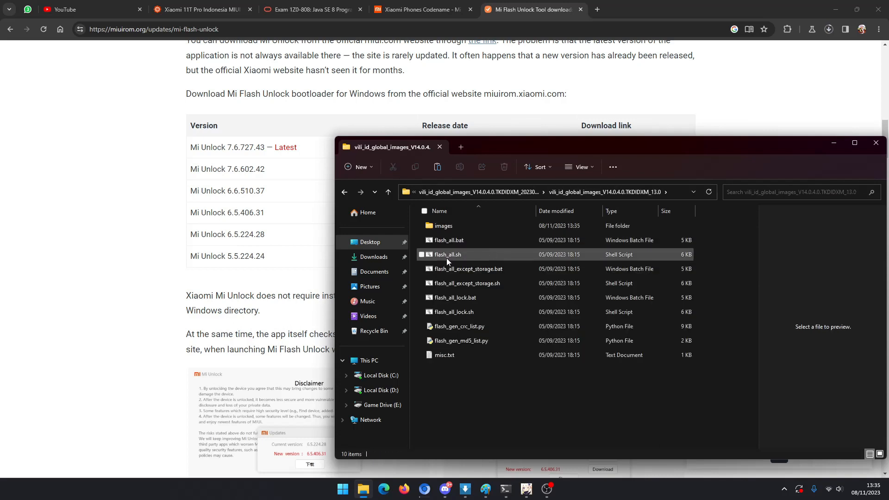
Run flash_all_except_storage.bat, then open the miflash_unlock_en_7.6.727.43 folder
{"action": "left_click", "coordinate": [448, 240]}
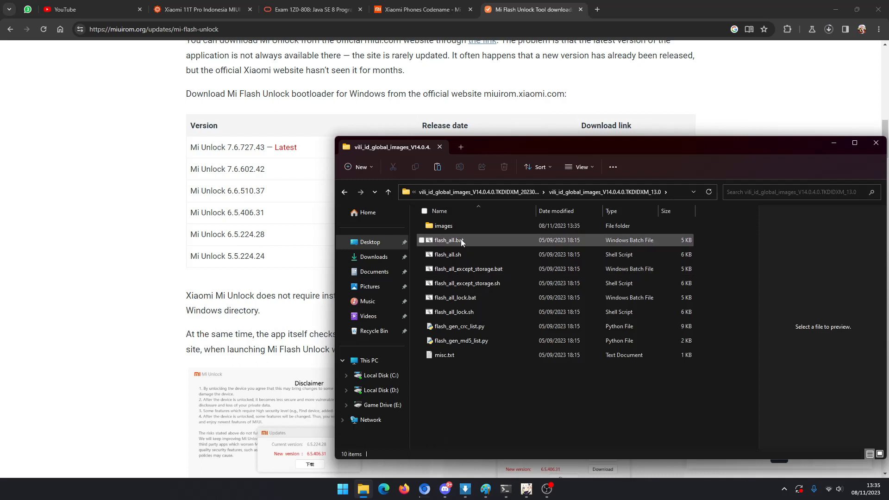
{"action": "left_click", "coordinate": [468, 269]}
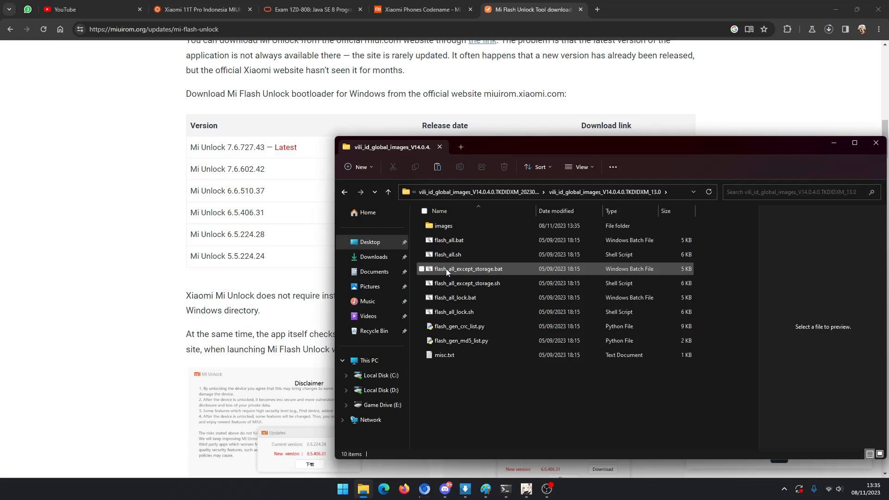
{"action": "right_click", "coordinate": [448, 268]}
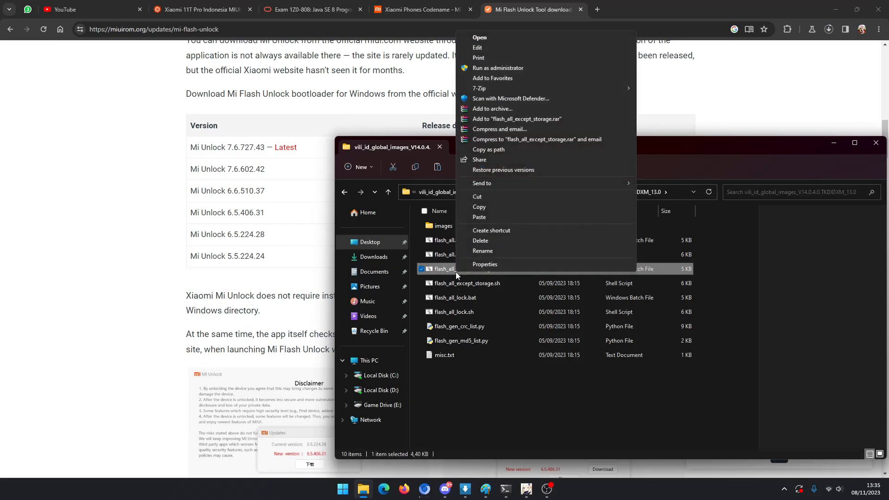
{"action": "mouse_move", "coordinate": [480, 39]}
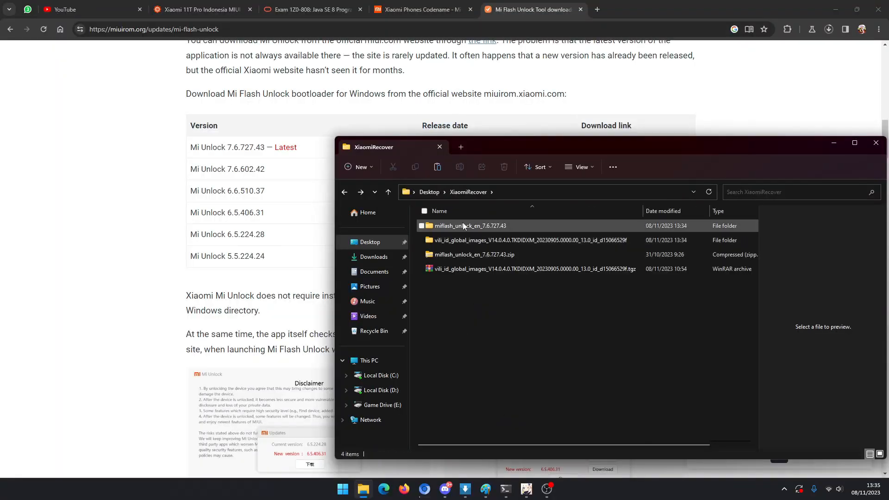
{"action": "double_click", "coordinate": [470, 225]}
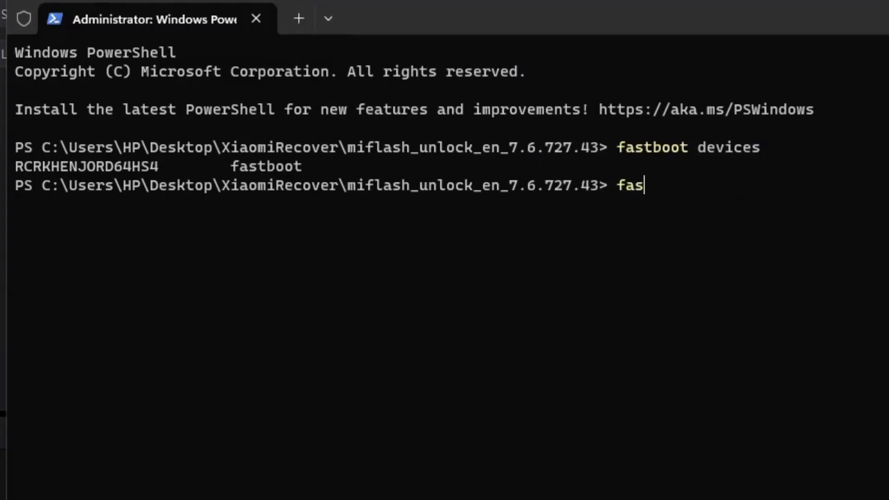
Enter 'fastboot reboot' at the PowerShell prompt without running it
{"action": "type", "text": "tboot"}
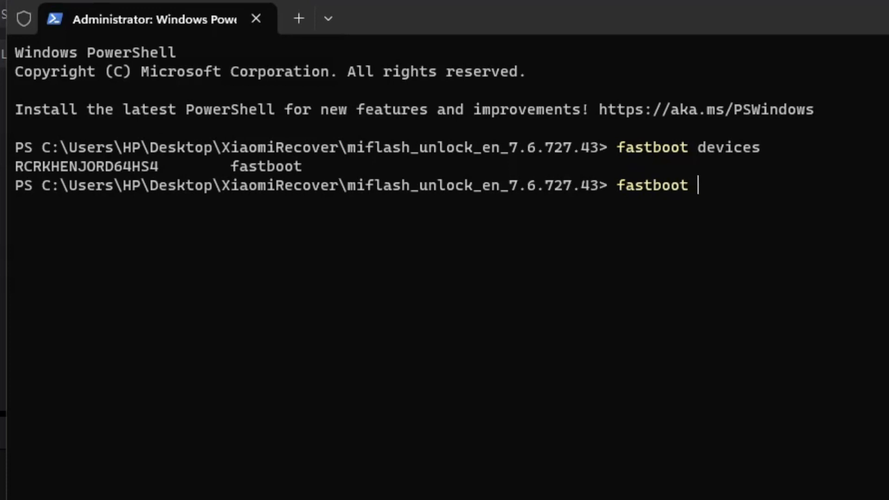
{"action": "type", "text": "reboot"}
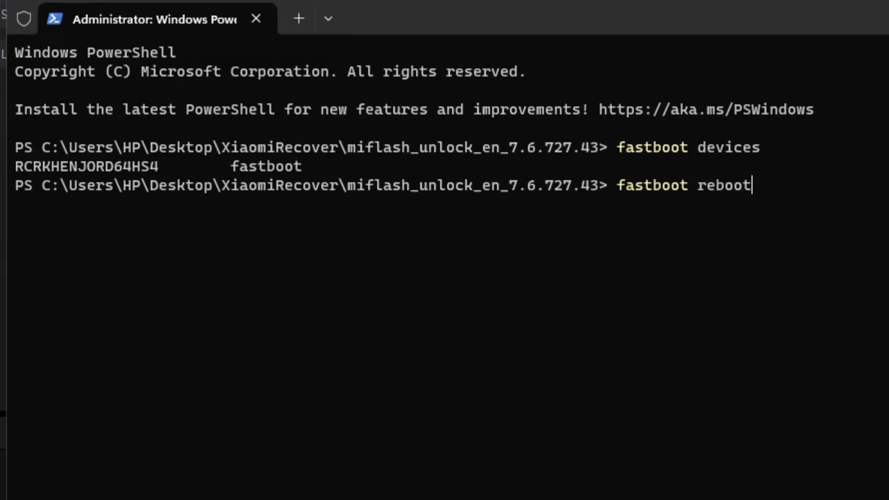
{"action": "mouse_move", "coordinate": [759, 224]}
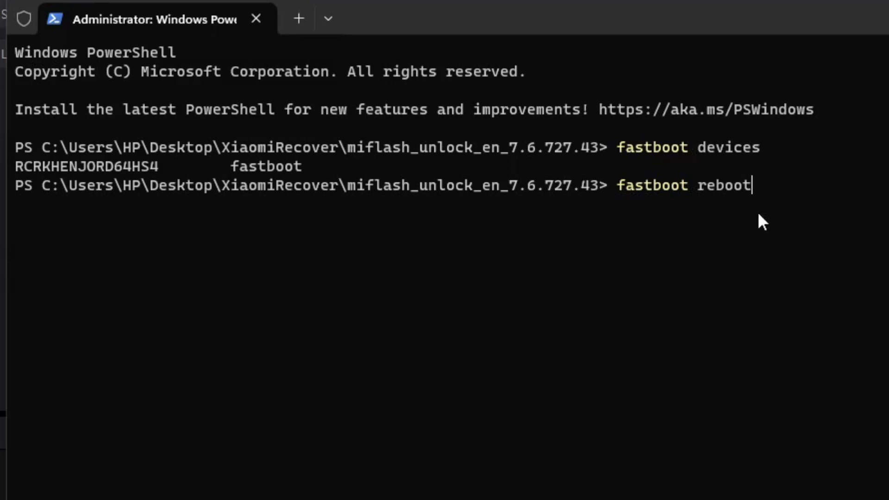